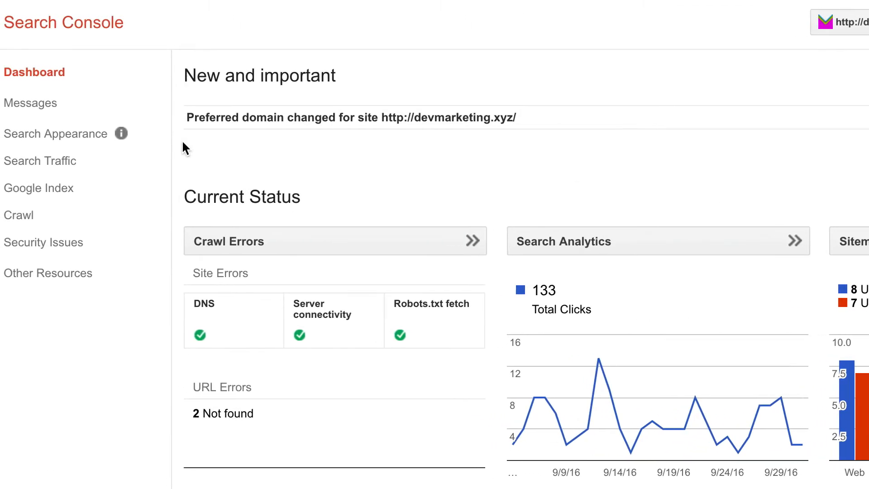
# Step: Expand Search Traffic and open the Search Analytics report for devmarketing.xyz
pyautogui.click(39, 161)
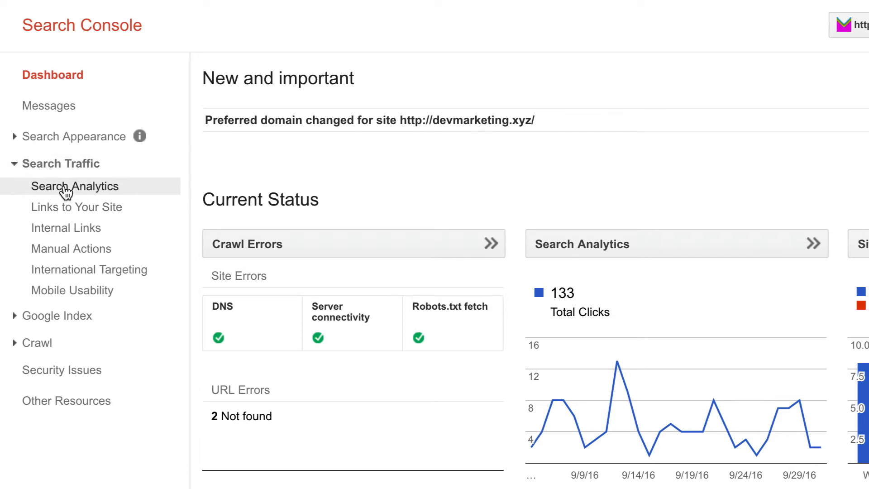
pyautogui.click(75, 186)
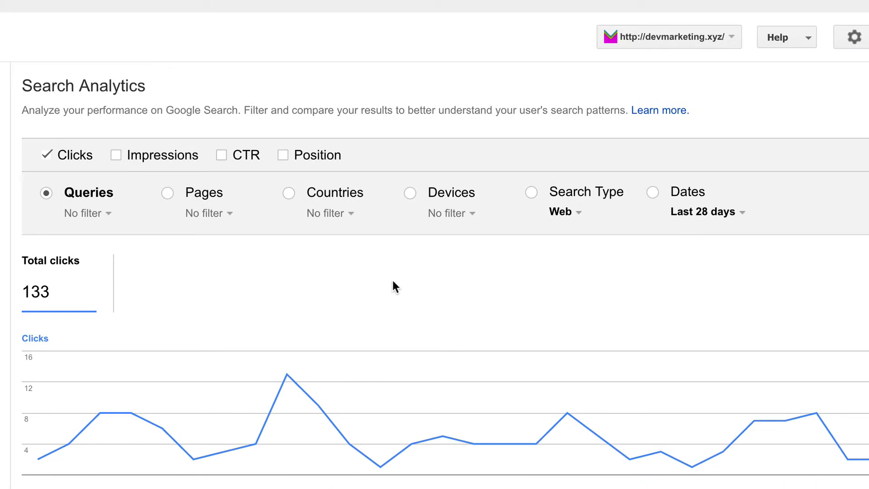
pyautogui.moveTo(741, 218)
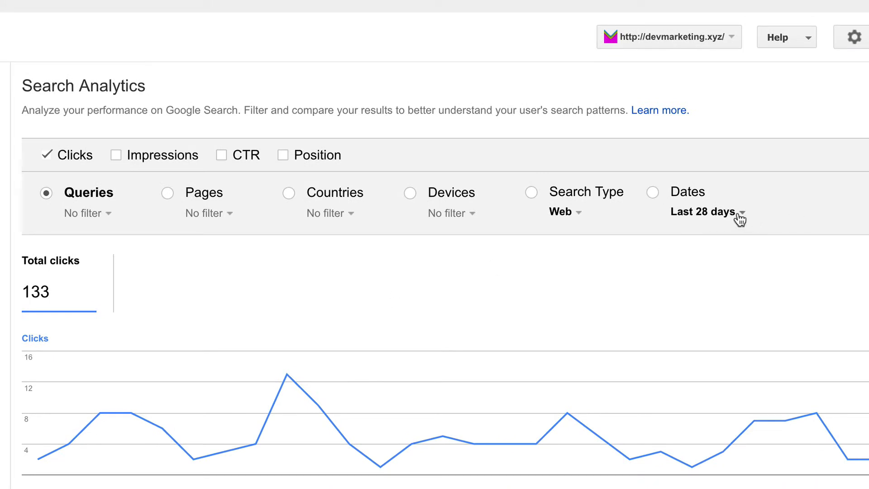
pyautogui.moveTo(757, 264)
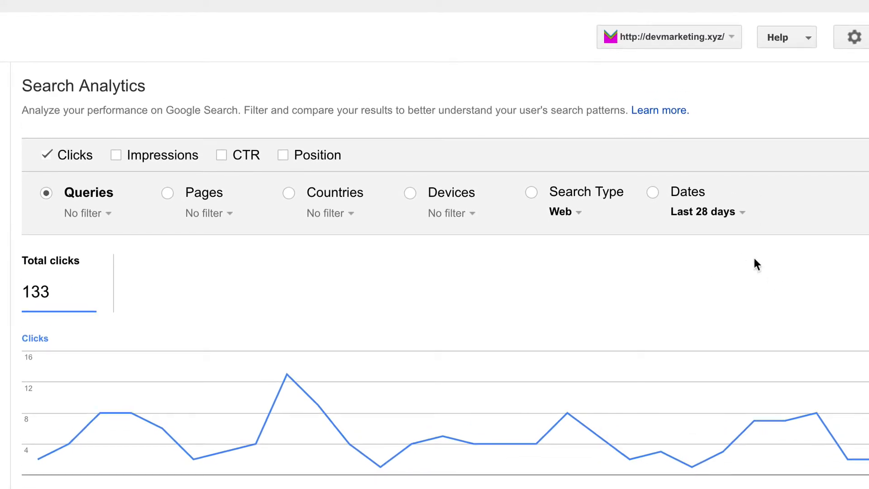
# Step: Set the report to the last 90 days and chart impressions, CTR and position alongside clicks
pyautogui.click(707, 212)
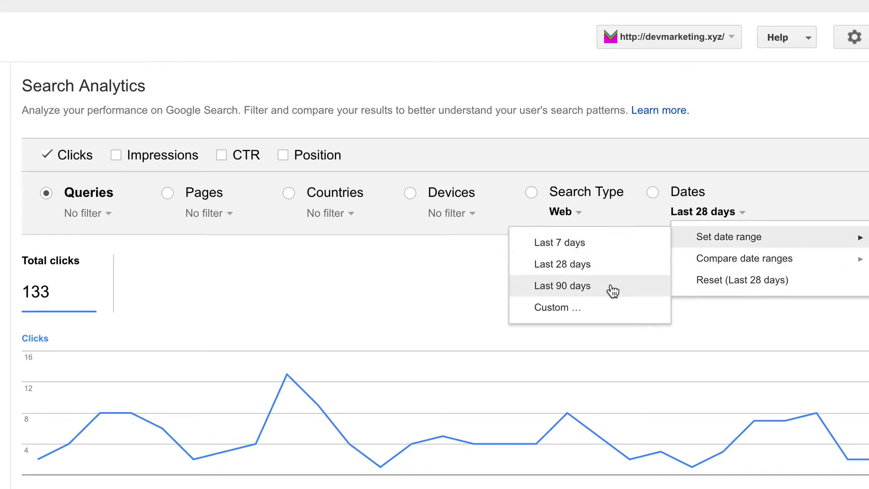
pyautogui.click(561, 286)
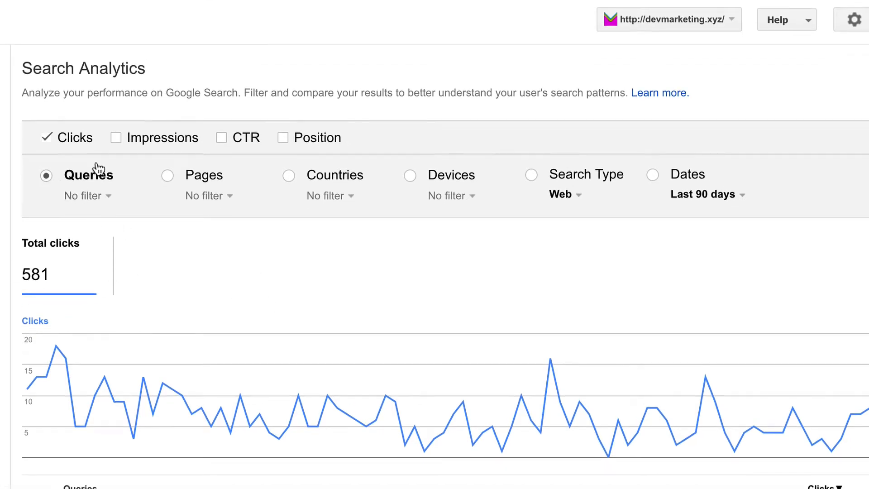
pyautogui.click(117, 138)
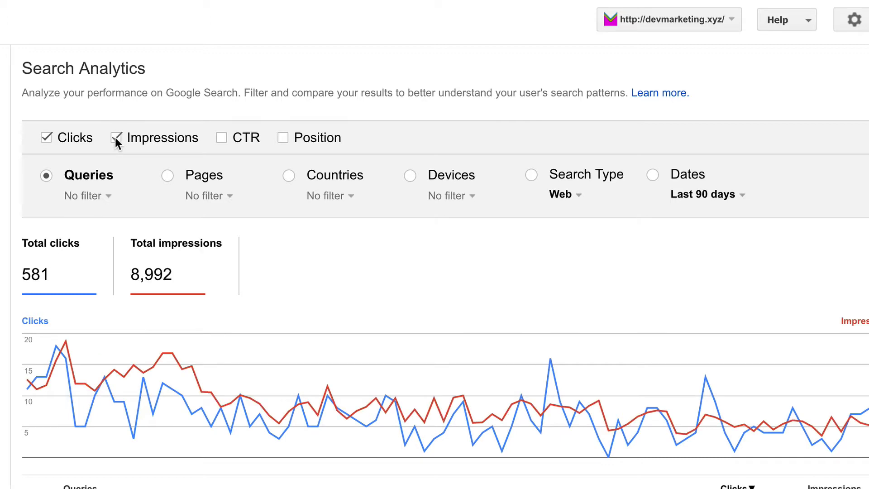
pyautogui.click(221, 138)
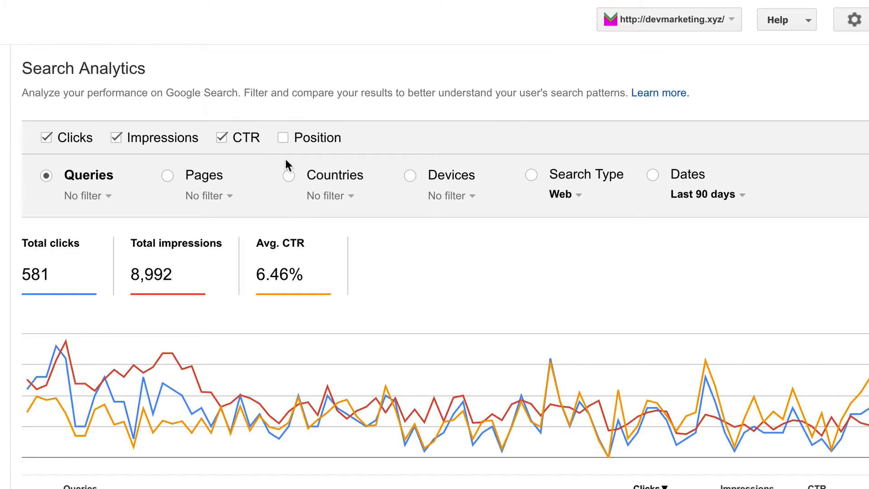
pyautogui.click(282, 137)
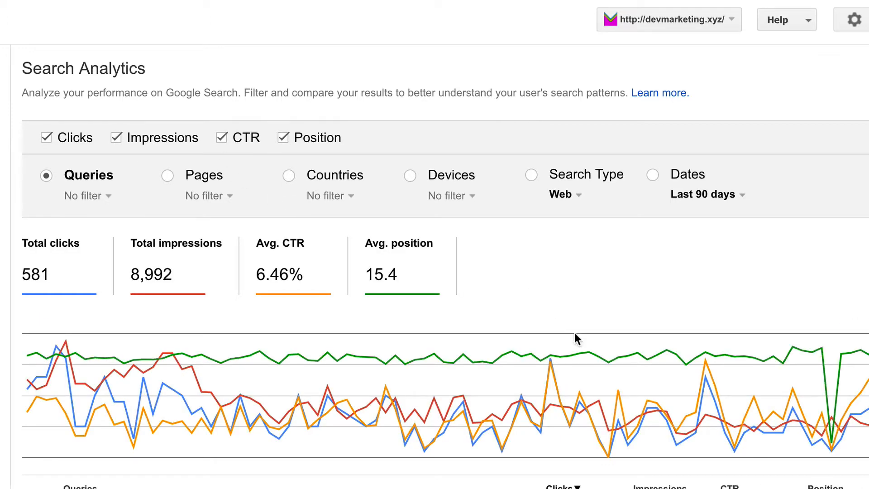
pyautogui.scroll(-3)
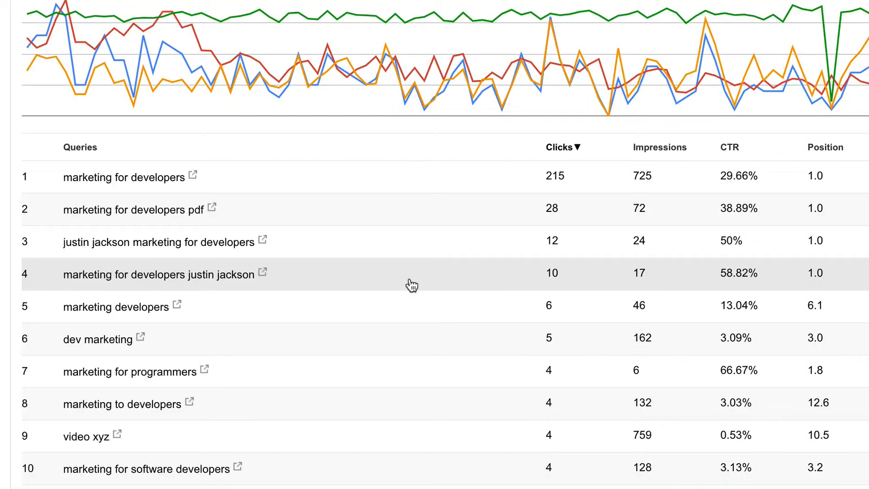
pyautogui.moveTo(789, 150)
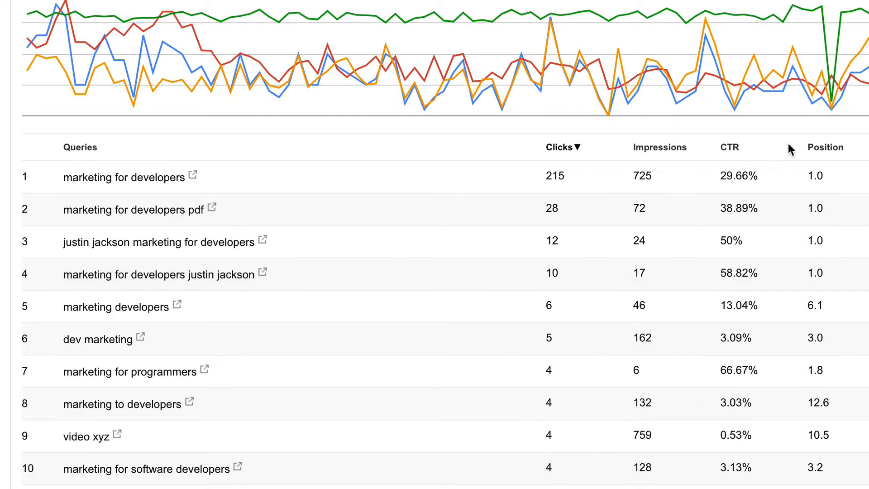
# Step: Sort the queries table by CTR and scroll down the reordered list
pyautogui.click(731, 147)
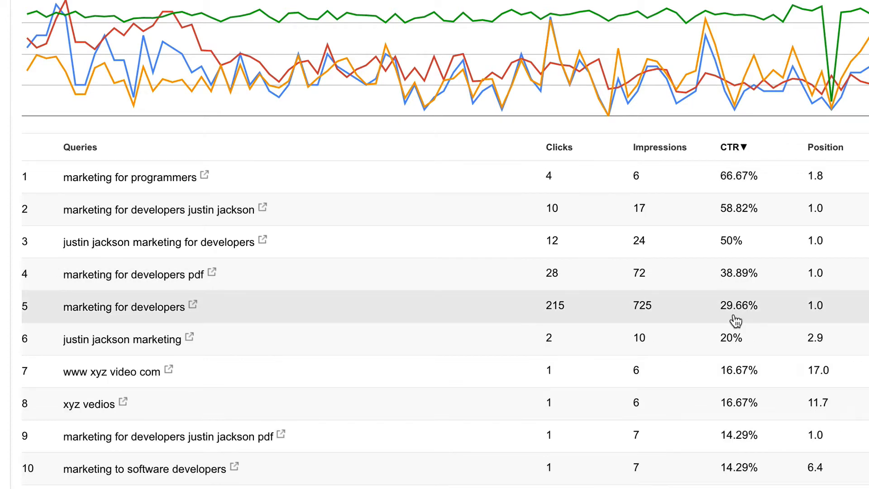
pyautogui.scroll(-3)
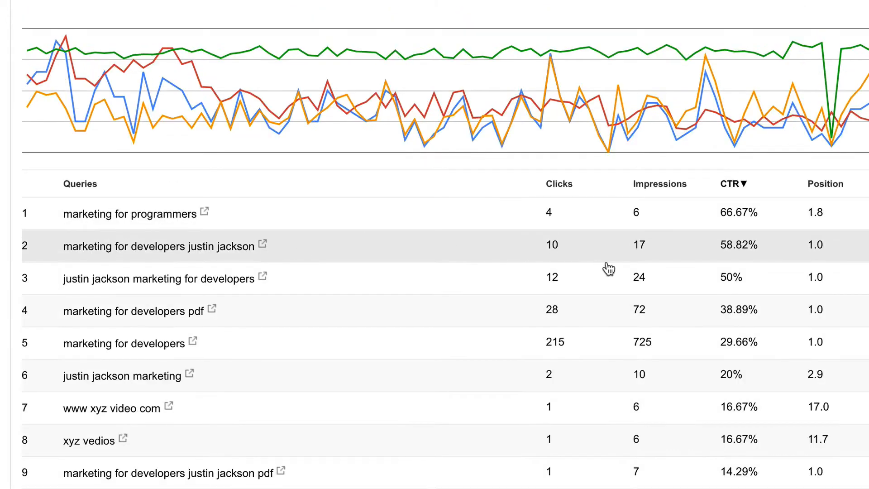
pyautogui.scroll(-3)
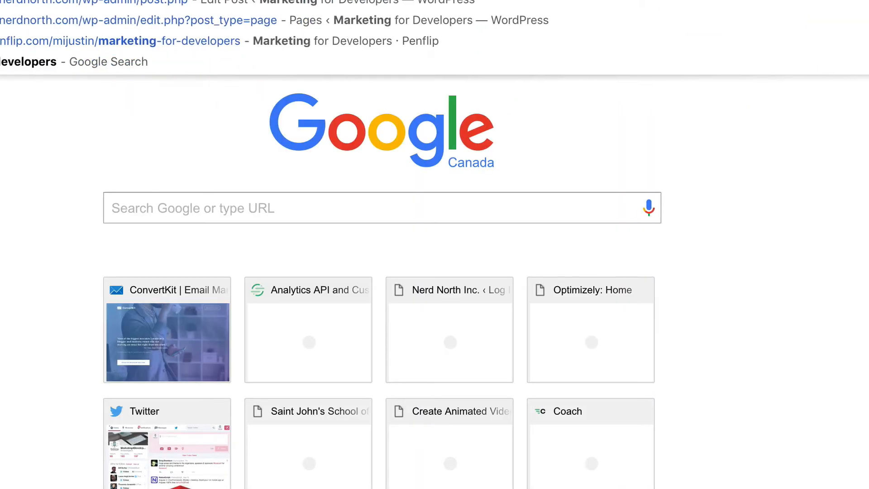
# Step: Search Google for 'marketing for programmers' and scroll through the top results
pyautogui.write('marketing for programmers')
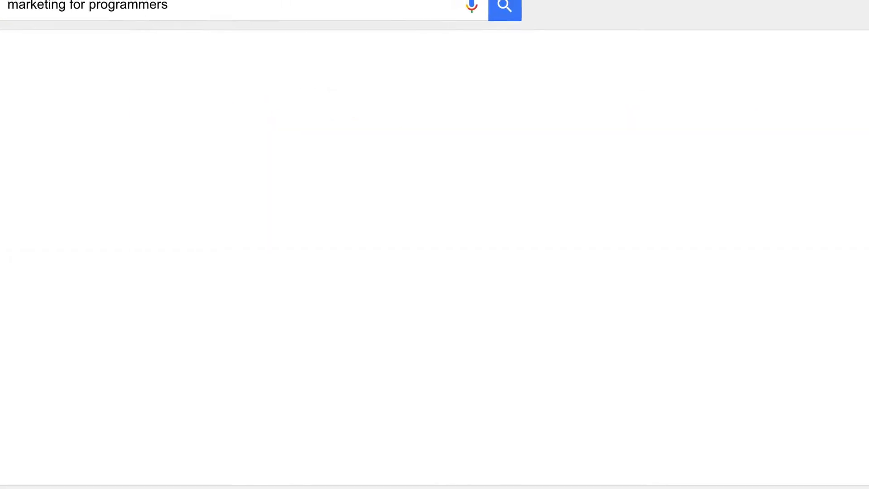
pyautogui.click(504, 7)
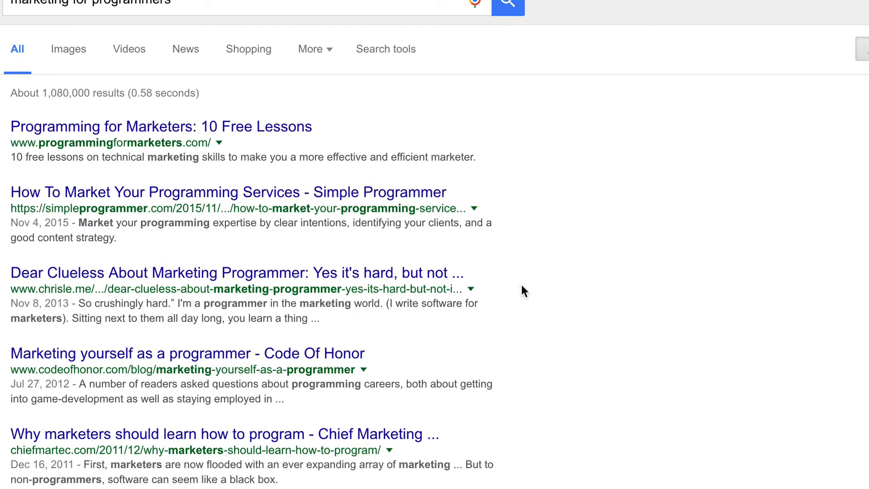
pyautogui.scroll(-3)
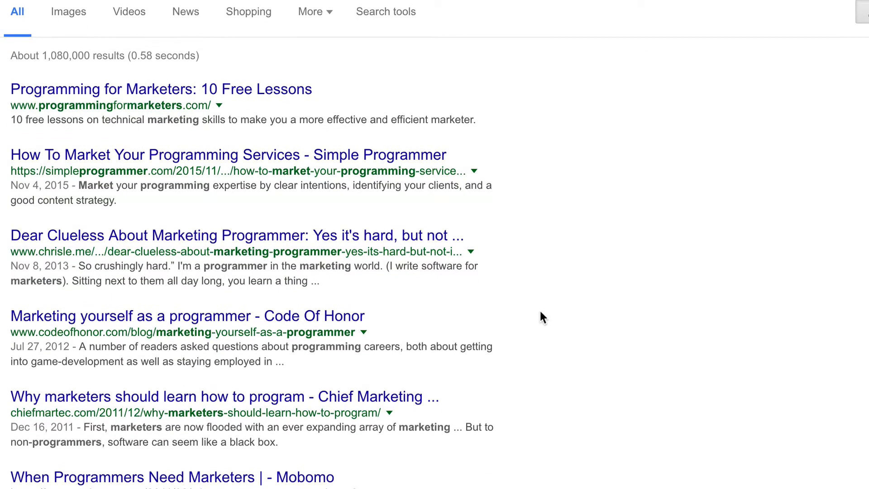
pyautogui.scroll(-3)
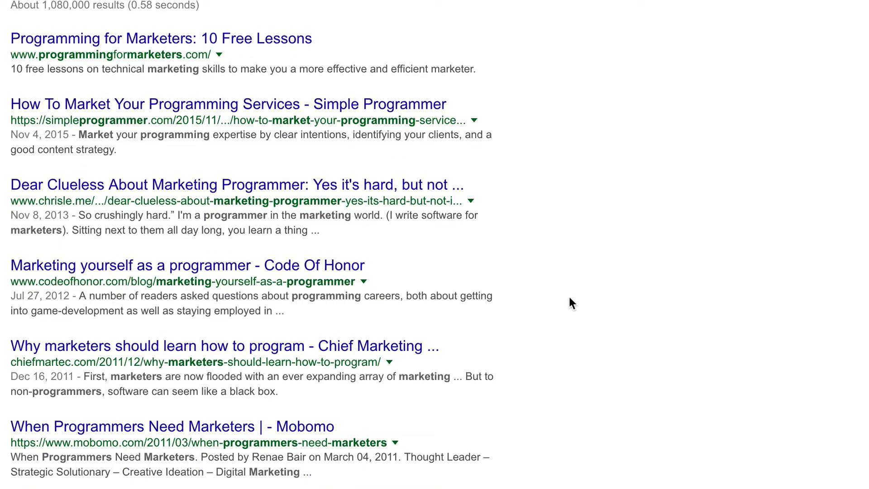
pyautogui.scroll(-3)
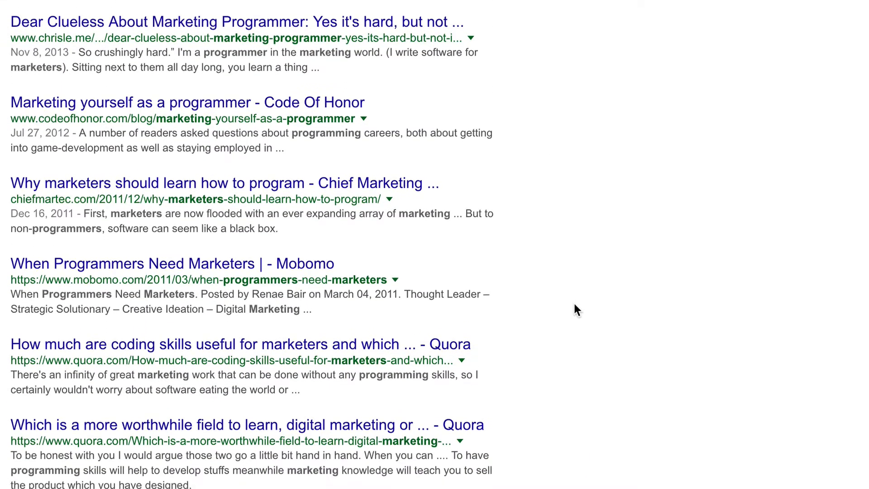
pyautogui.scroll(-3)
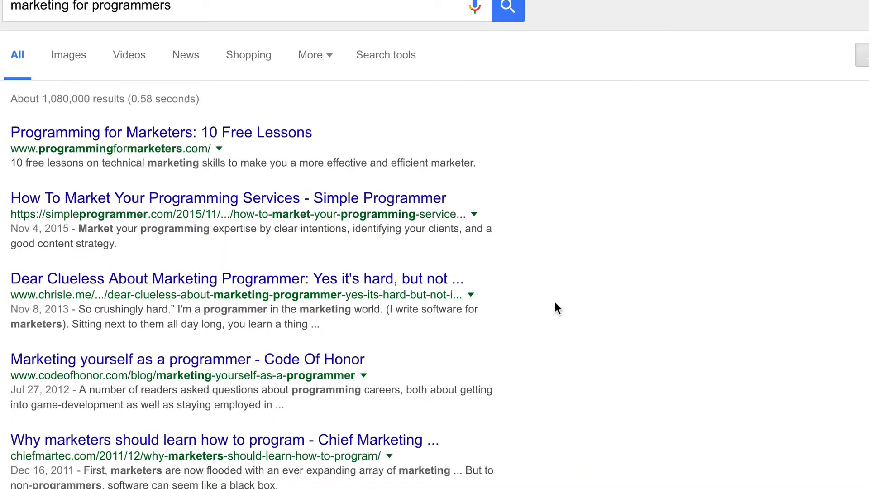
pyautogui.moveTo(201, 35)
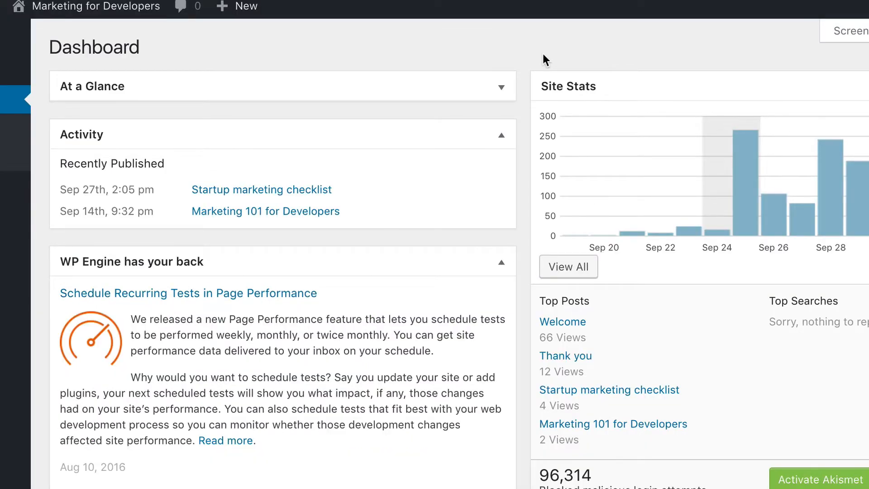
# Step: Create a new post titled 'Marketing for programmers' and save it as a draft
pyautogui.click(238, 8)
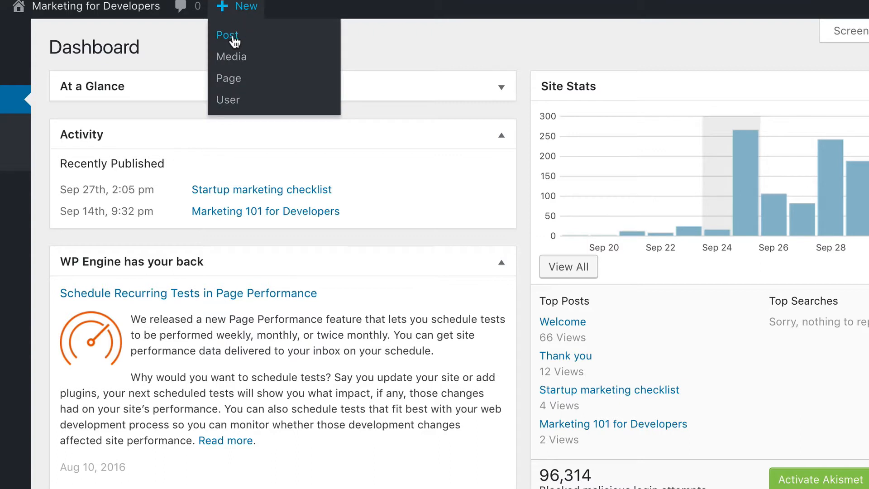
pyautogui.click(226, 34)
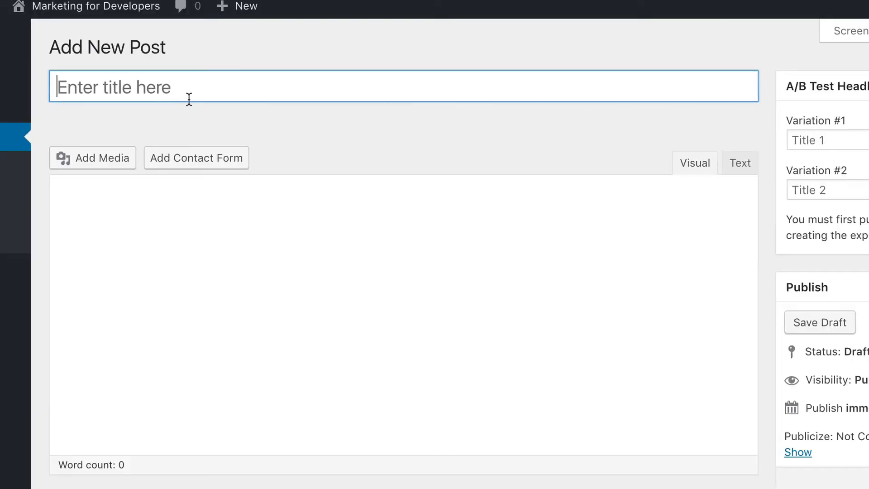
pyautogui.write('Marketing for')
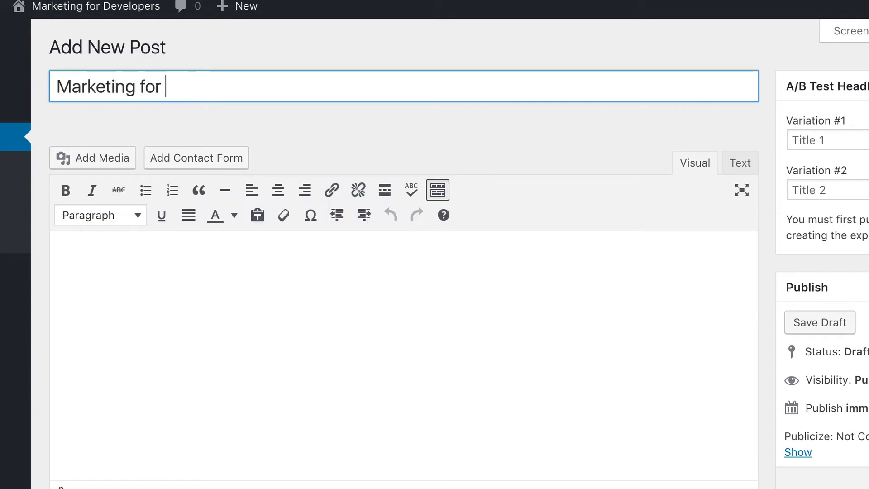
pyautogui.write('programmers')
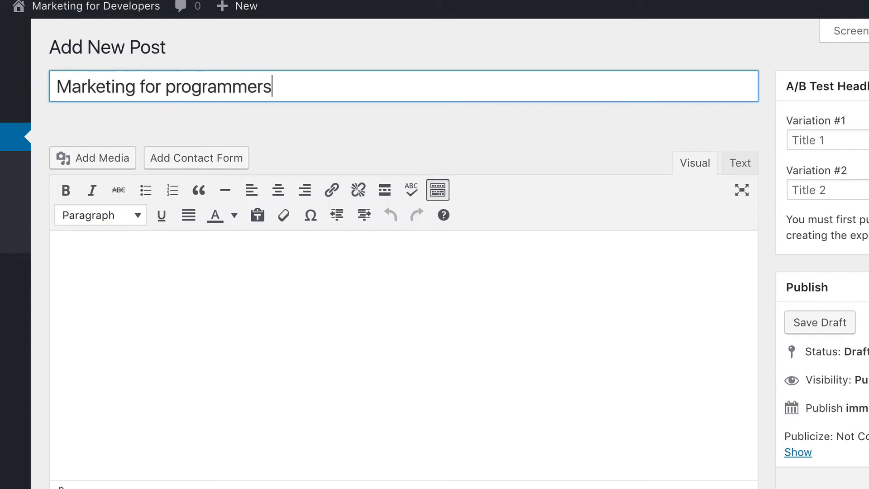
pyautogui.click(819, 322)
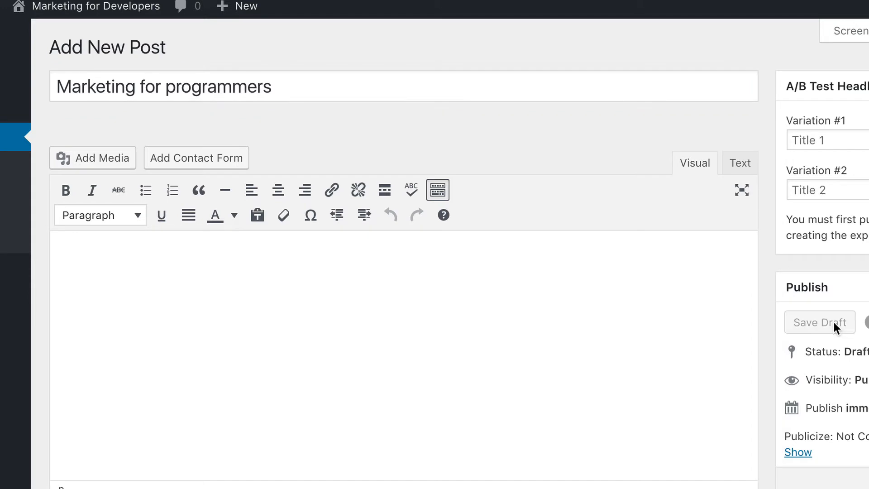
# Step: Show All Posts to confirm 'Marketing for programmers' is listed as a draft
pyautogui.click(819, 322)
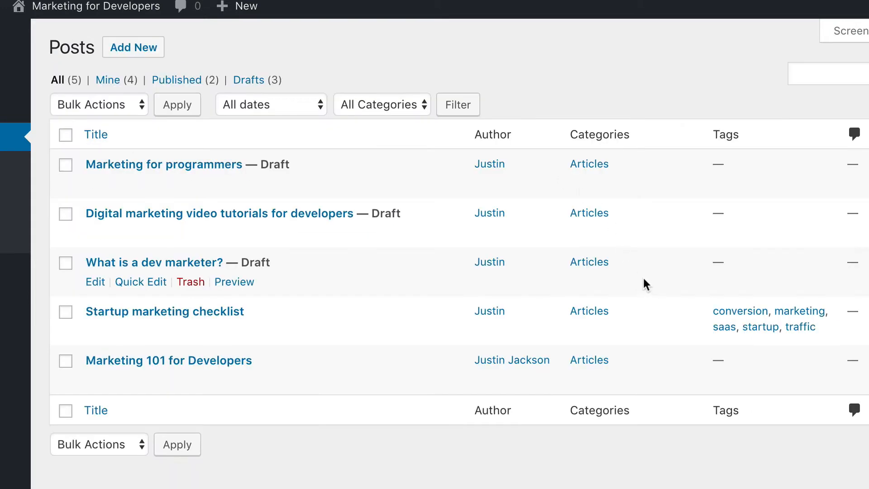
pyautogui.moveTo(365, 280)
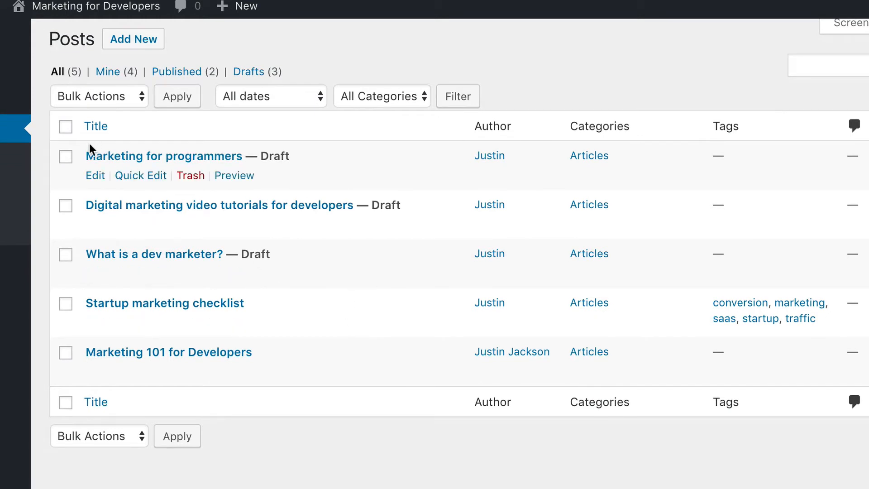
pyautogui.moveTo(221, 216)
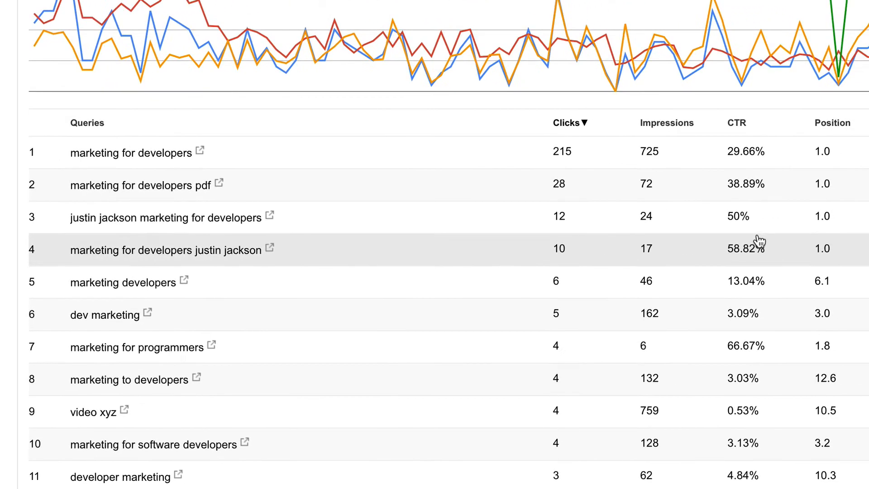
# Step: Sort queries by impressions, led by 'video xyz' (759), and scroll the list
pyautogui.click(667, 117)
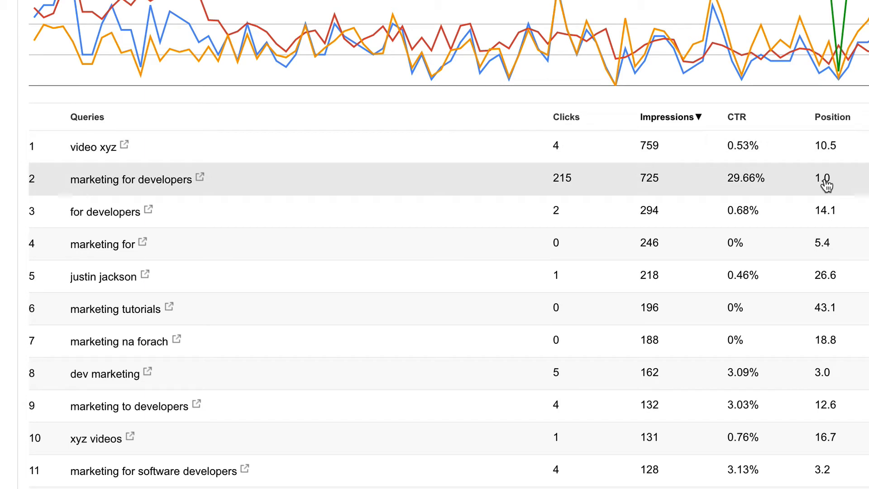
pyautogui.moveTo(395, 257)
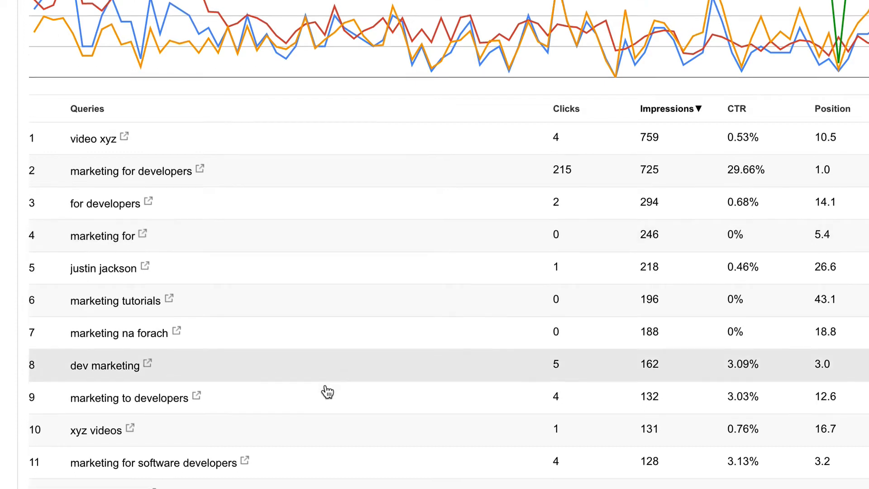
pyautogui.scroll(-3)
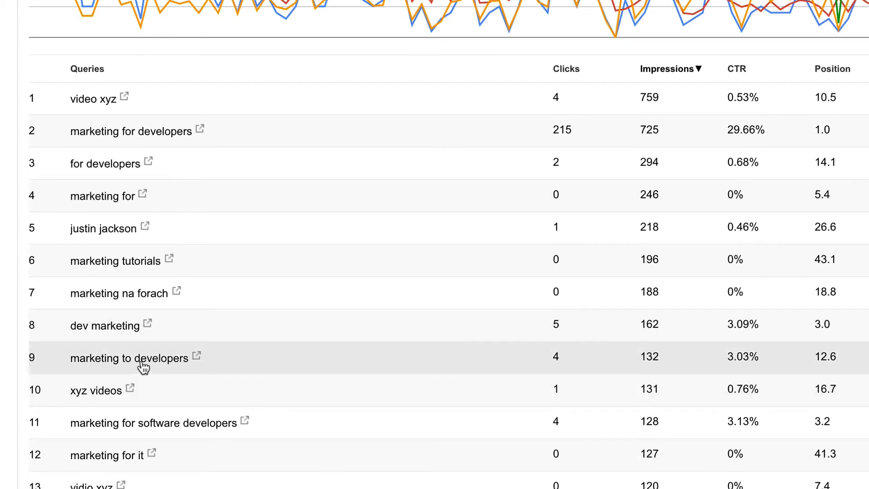
pyautogui.moveTo(180, 365)
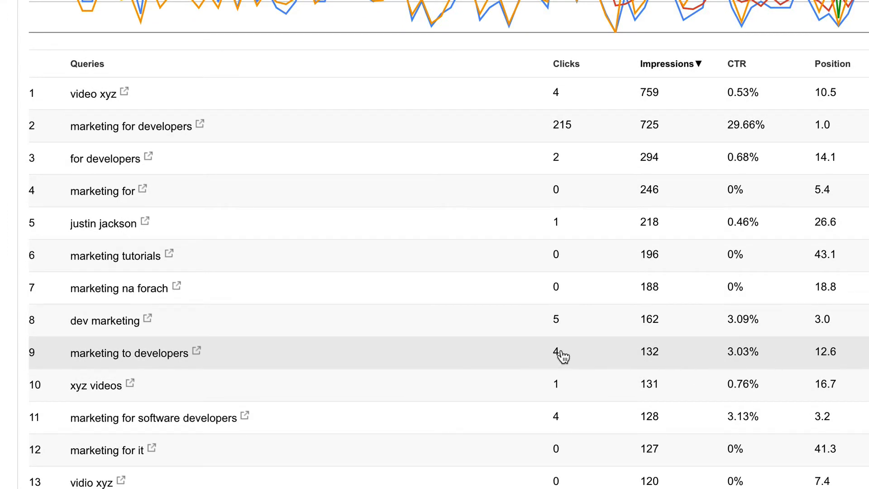
pyautogui.scroll(-3)
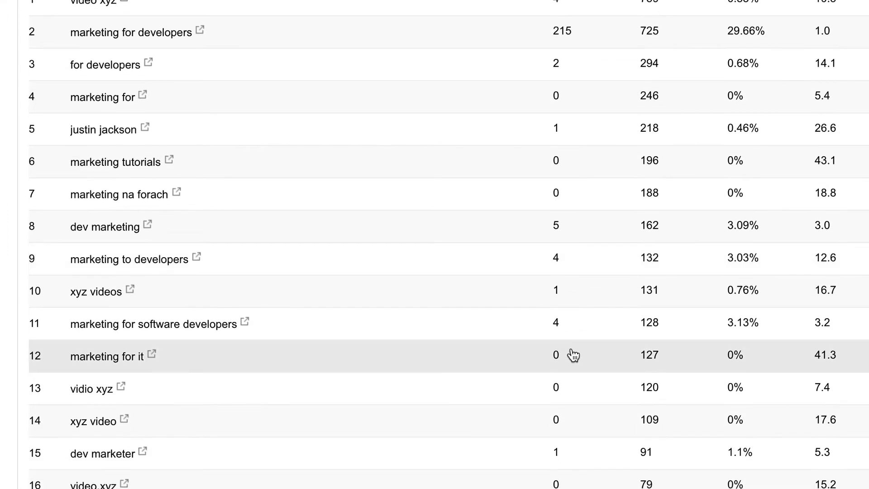
pyautogui.moveTo(227, 333)
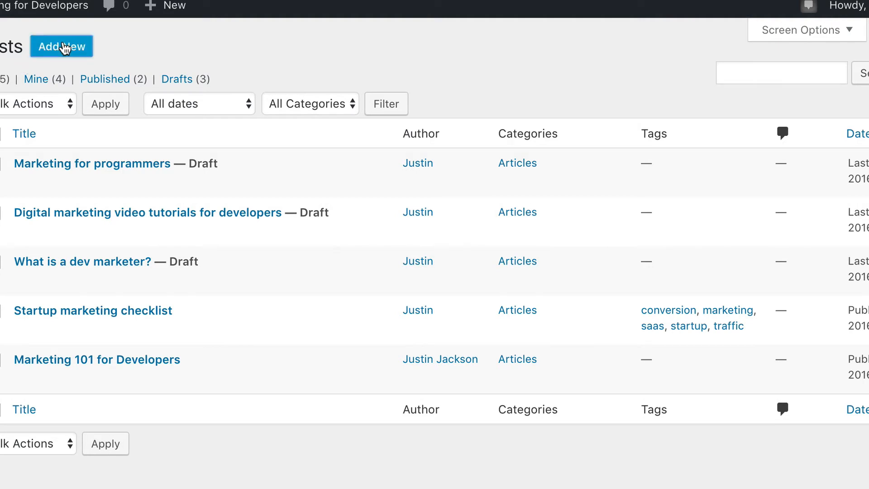
# Step: Add a new post and title it 'Marketing for software developers'
pyautogui.click(61, 46)
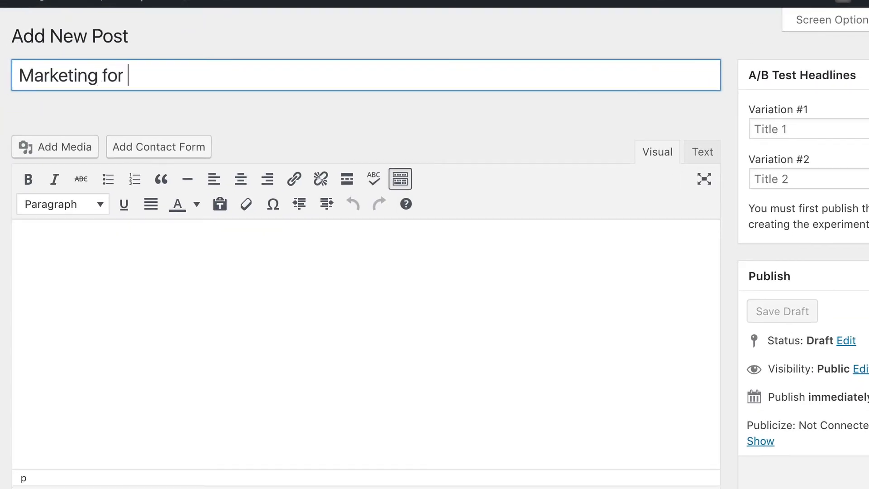
pyautogui.write('s')
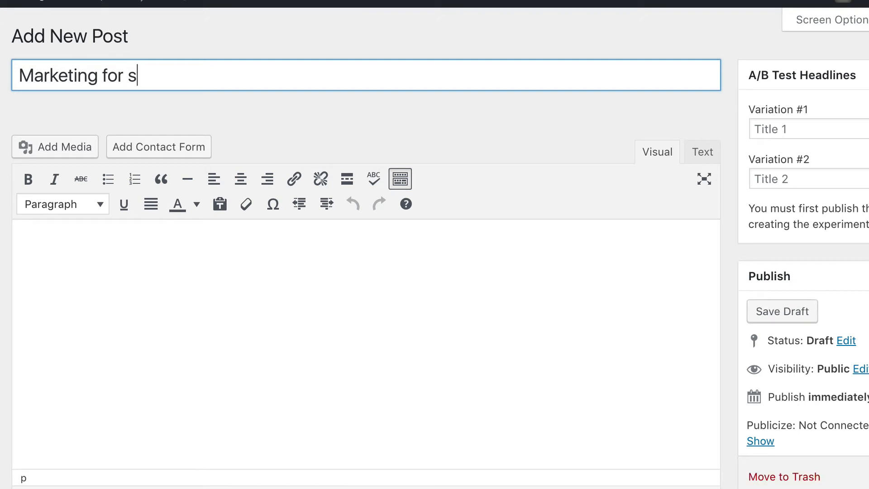
pyautogui.write('oftware developers')
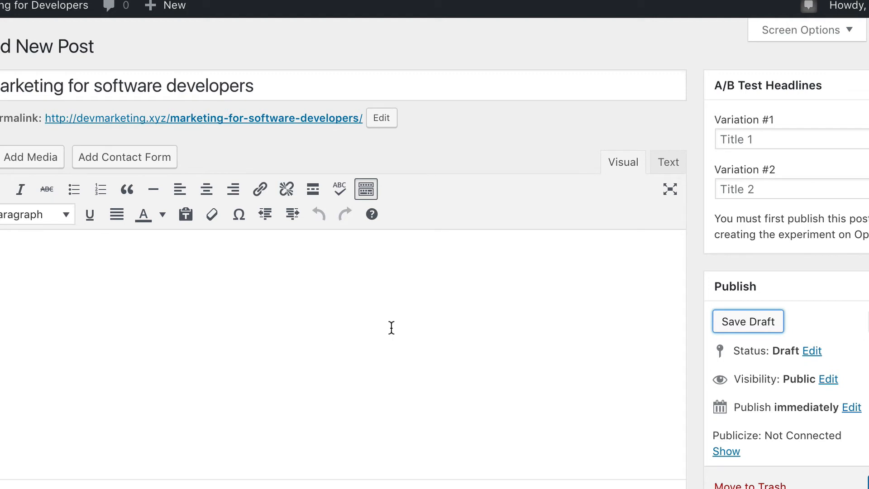
pyautogui.moveTo(306, 91)
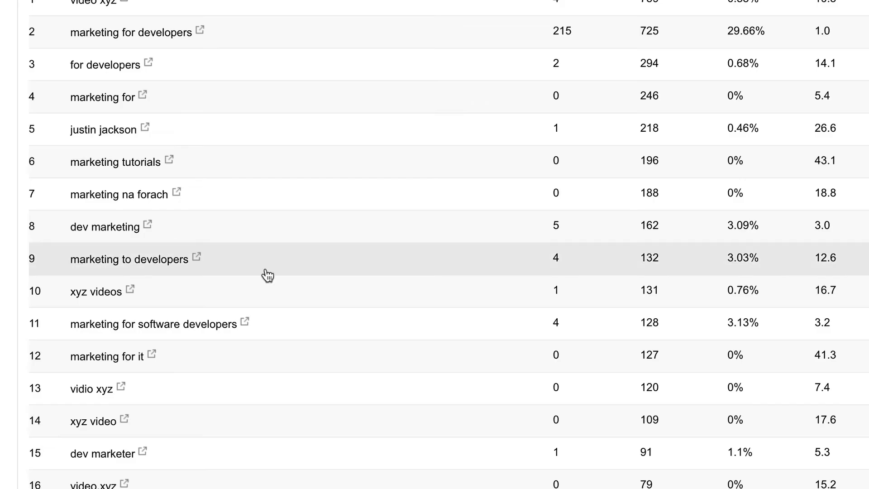
pyautogui.scroll(-3)
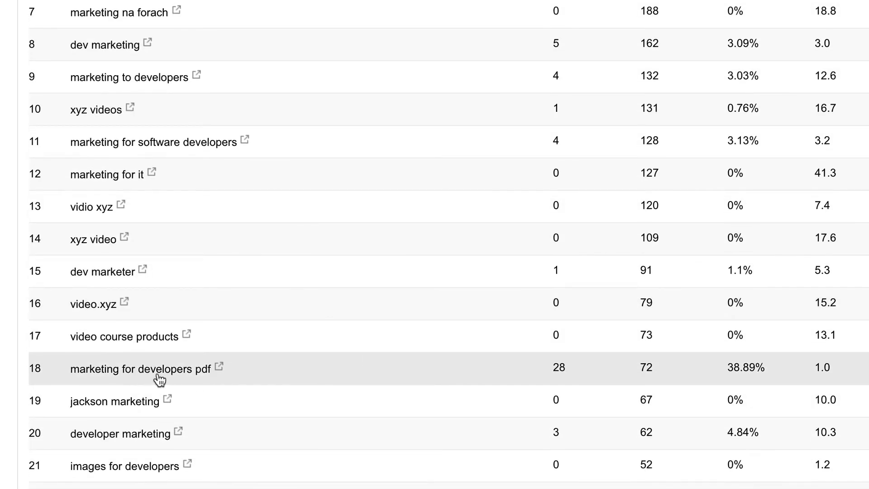
pyautogui.moveTo(483, 380)
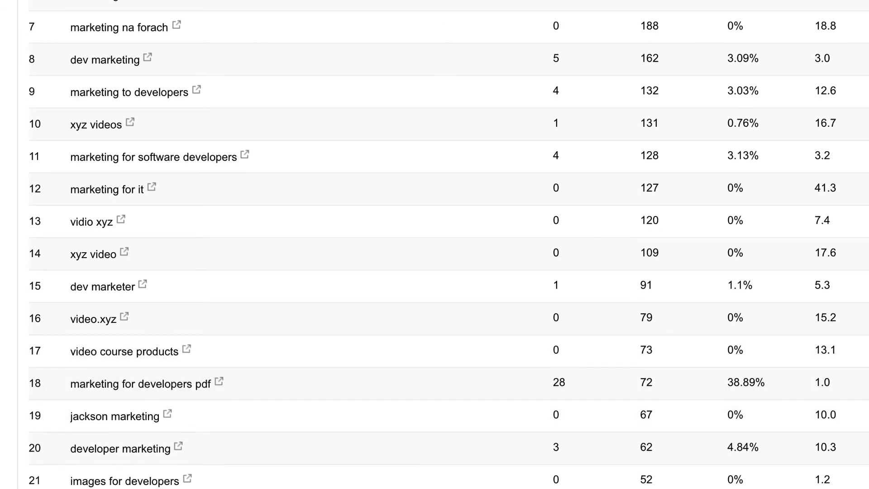
pyautogui.moveTo(546, 263)
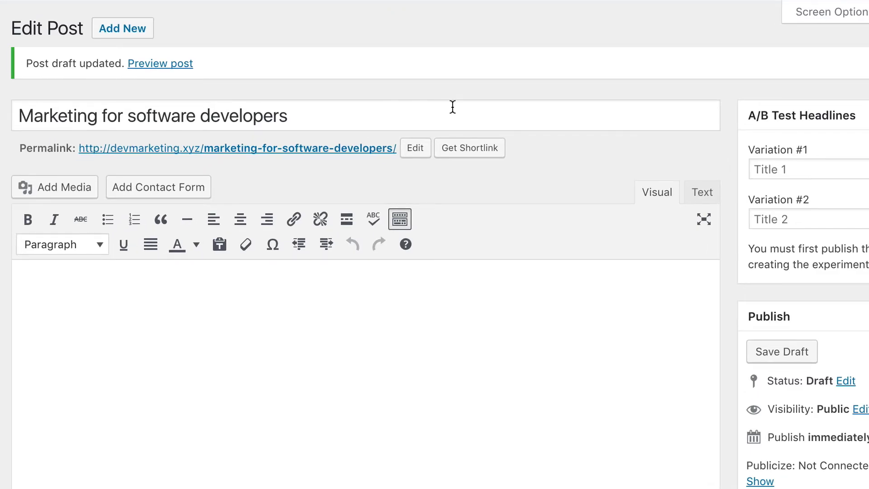
pyautogui.moveTo(310, 103)
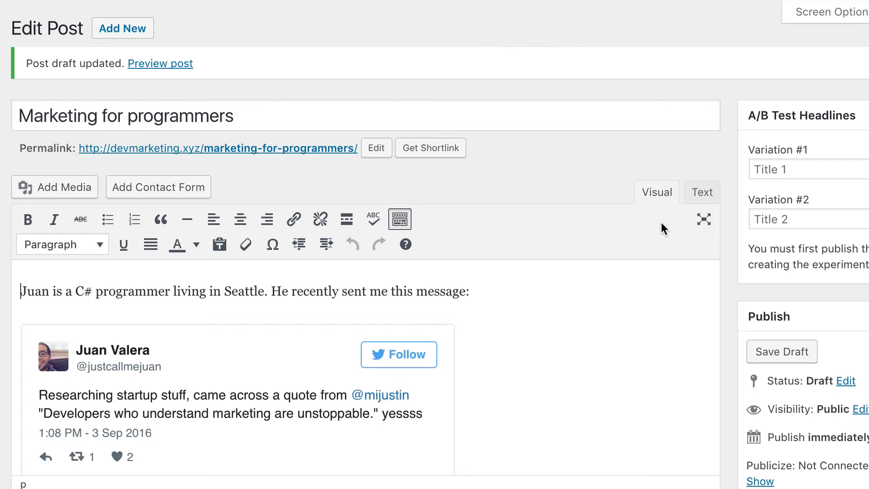
# Step: Scroll through the 'Marketing for programmers' article on why programmers should learn marketing
pyautogui.scroll(-3)
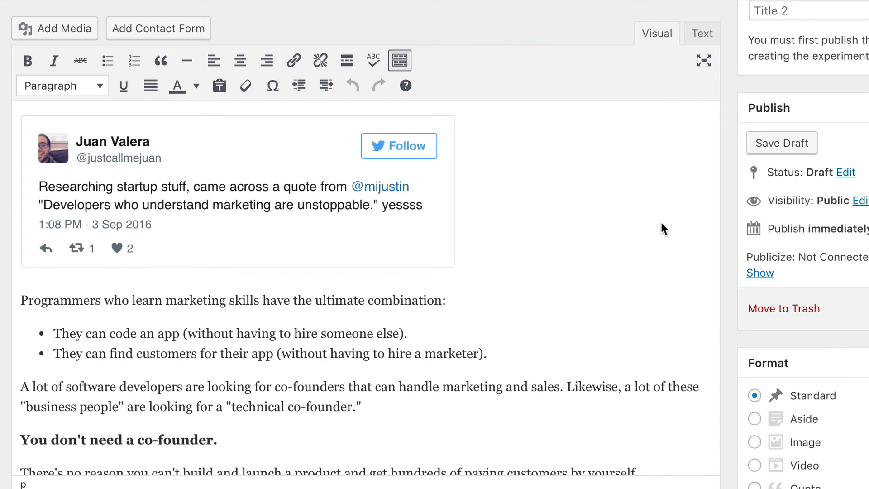
pyautogui.moveTo(468, 198)
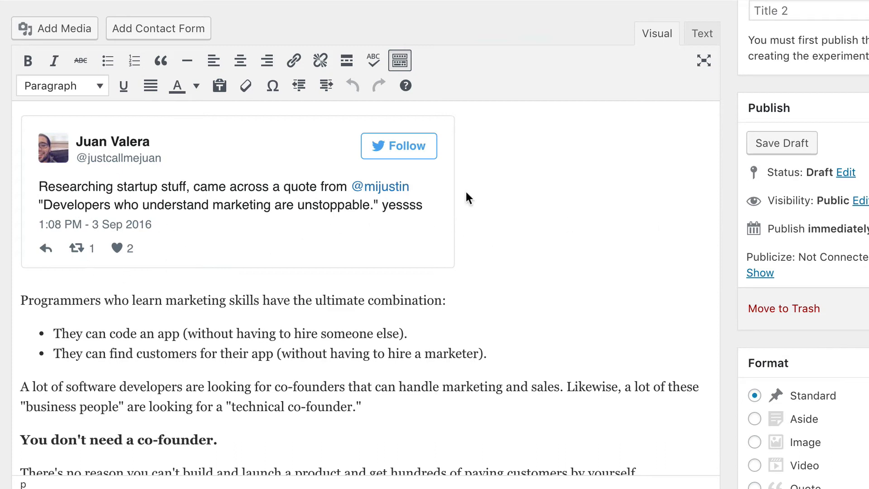
pyautogui.moveTo(311, 269)
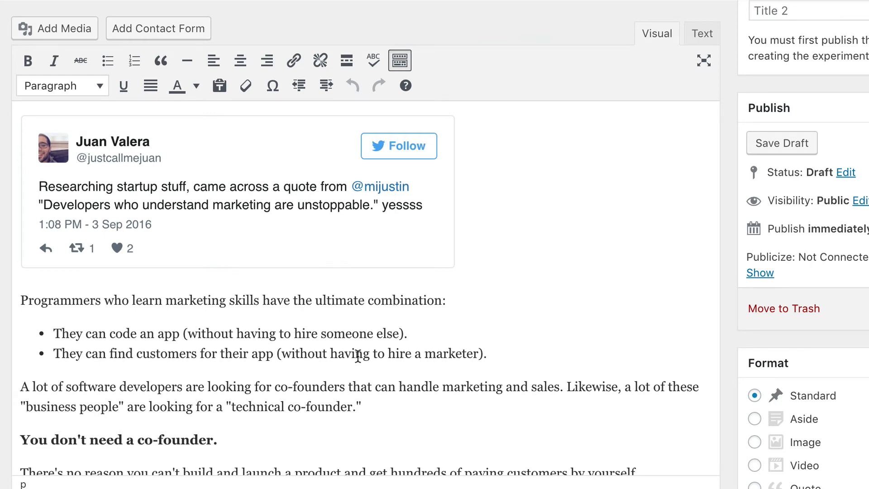
pyautogui.scroll(-3)
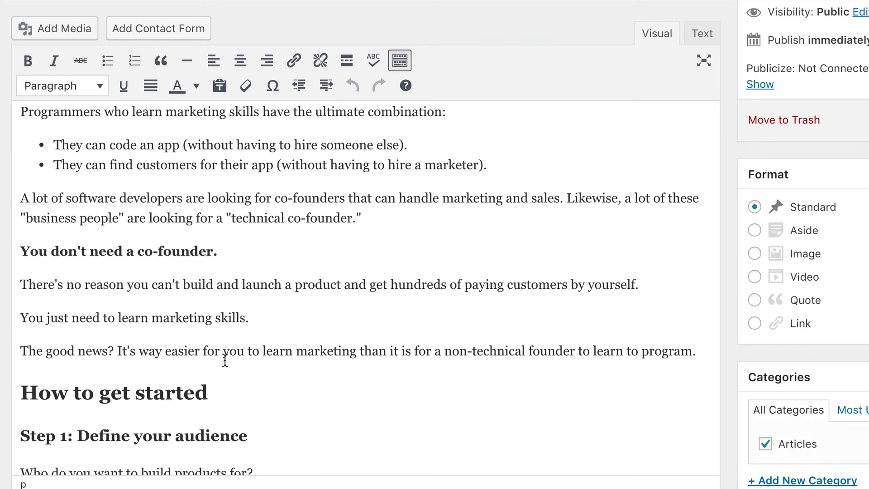
pyautogui.scroll(-3)
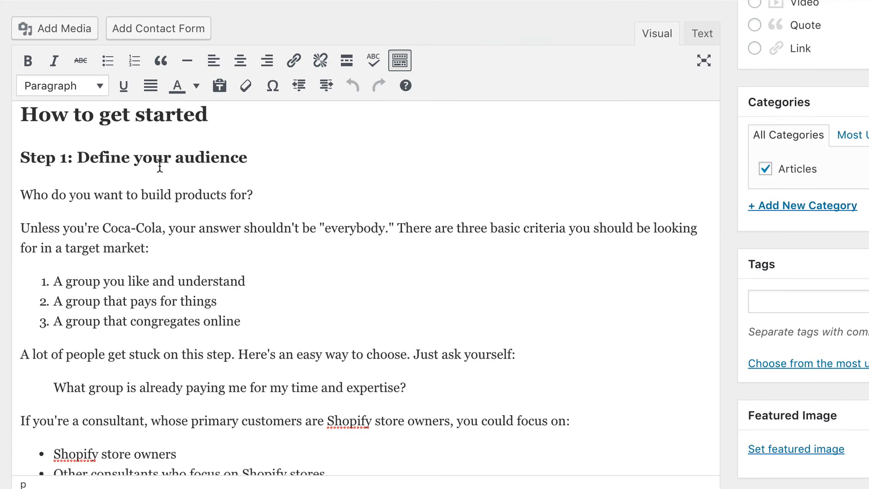
pyautogui.scroll(-3)
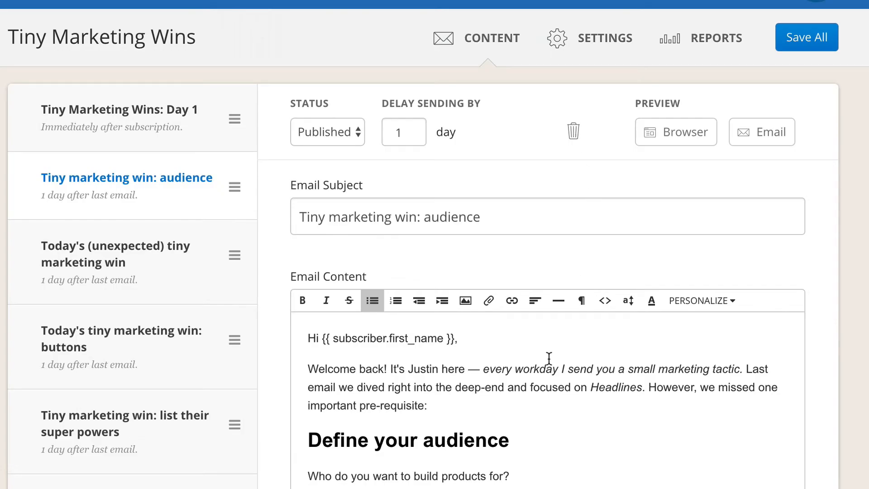
pyautogui.scroll(-3)
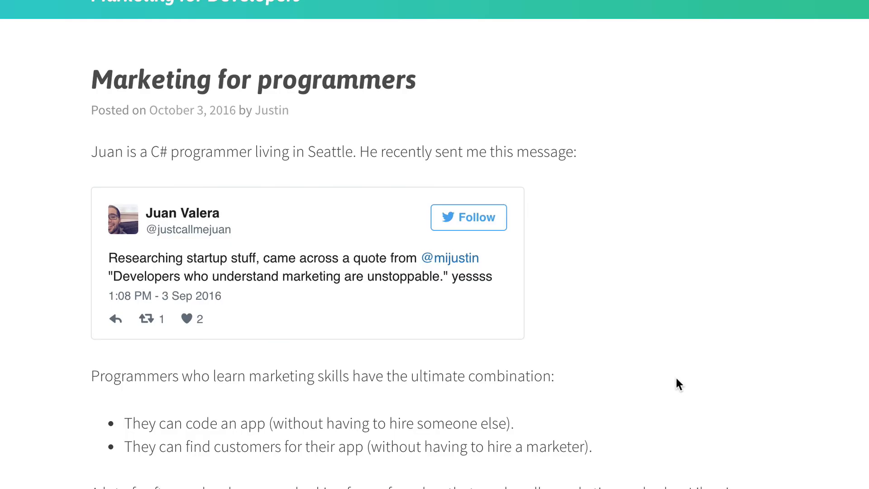
pyautogui.scroll(-3)
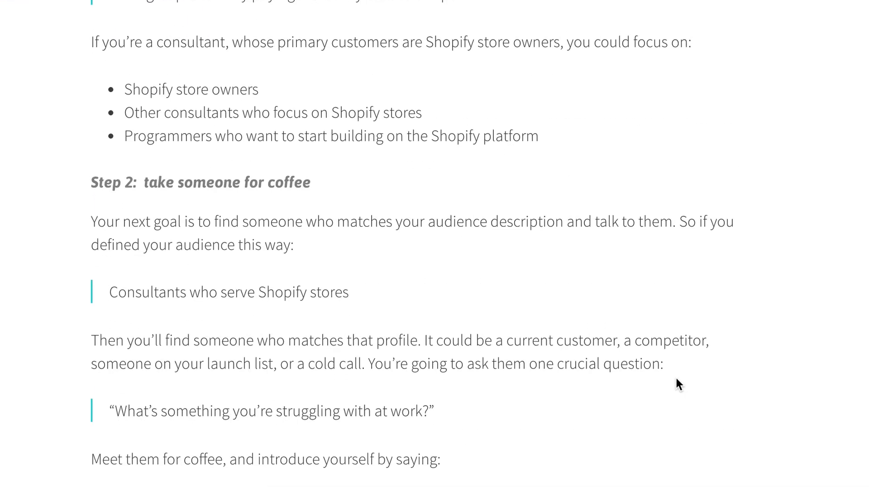
pyautogui.scroll(-3)
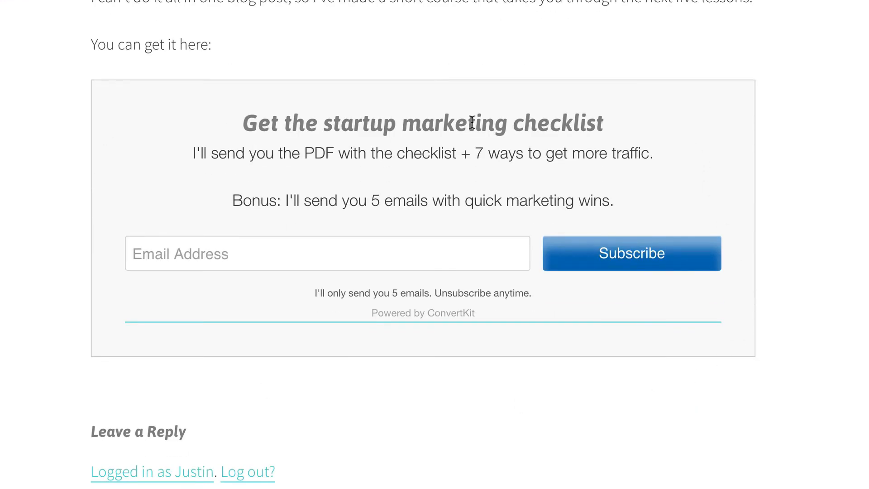
pyautogui.moveTo(513, 88)
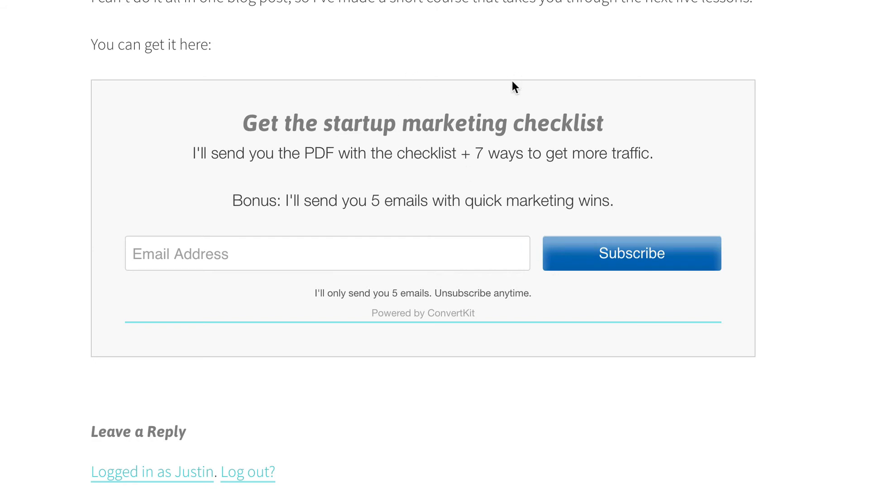
pyautogui.moveTo(302, 193)
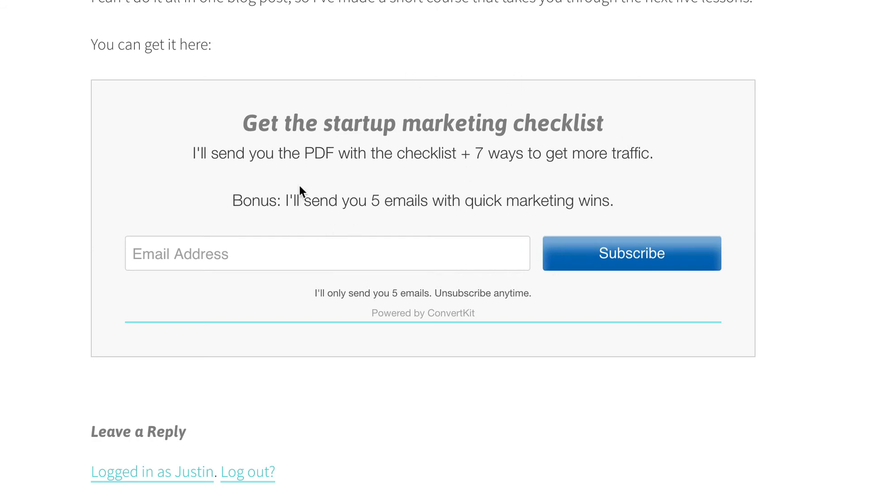
pyautogui.moveTo(449, 193)
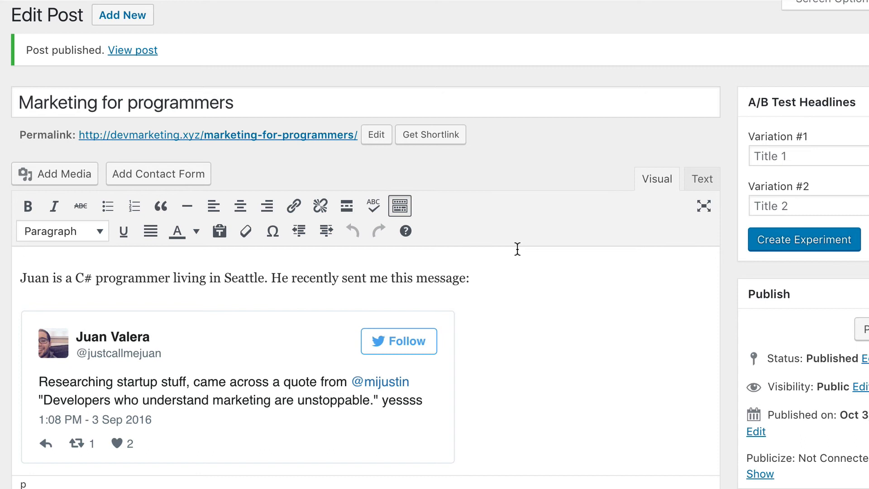
pyautogui.moveTo(370, 143)
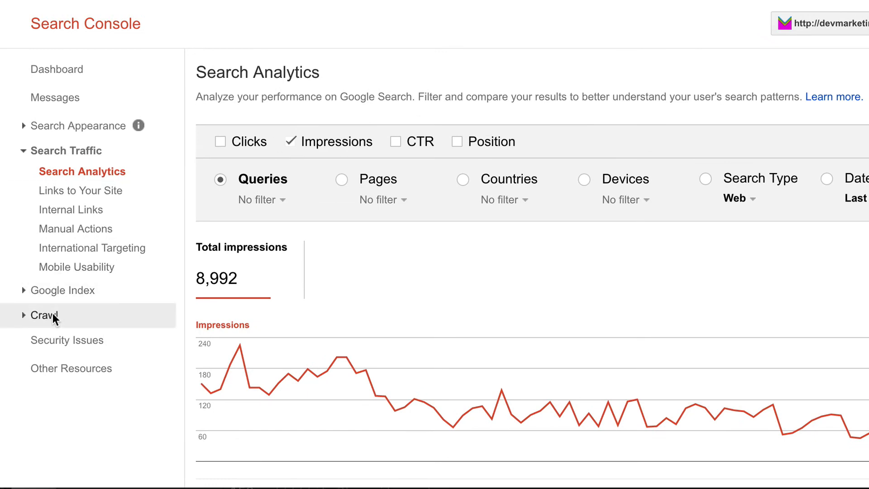
# Step: Fetch and render marketing-for-programmers/ in Fetch as Google, getting a Partial status
pyautogui.click(44, 315)
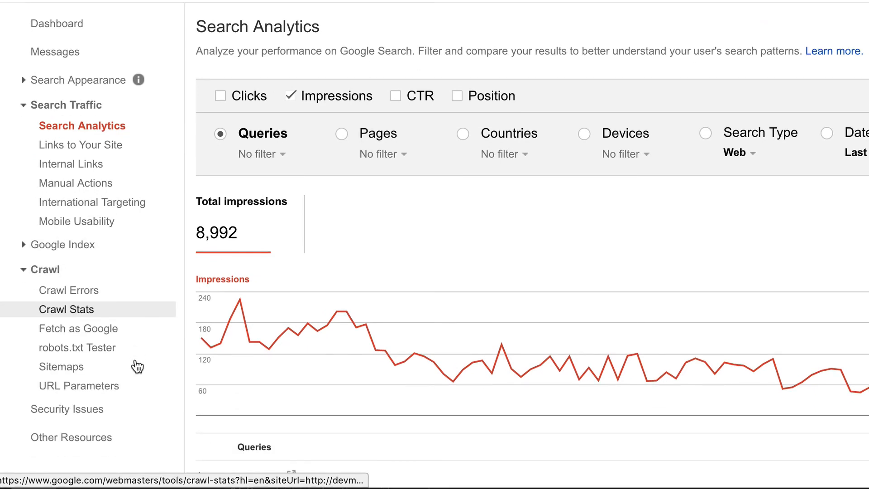
pyautogui.scroll(-3)
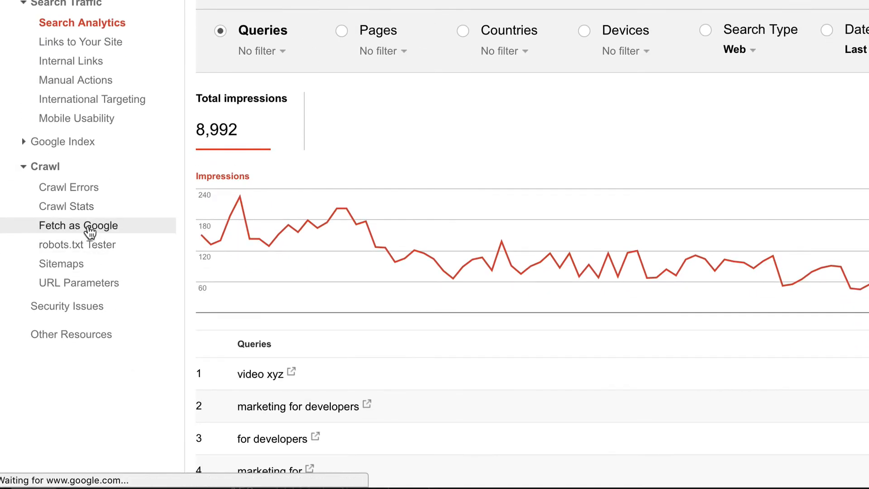
pyautogui.click(79, 225)
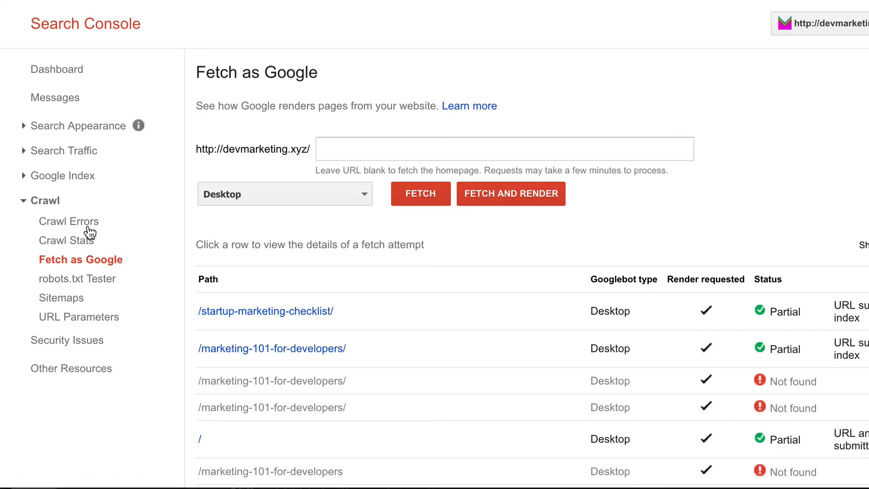
pyautogui.click(503, 148)
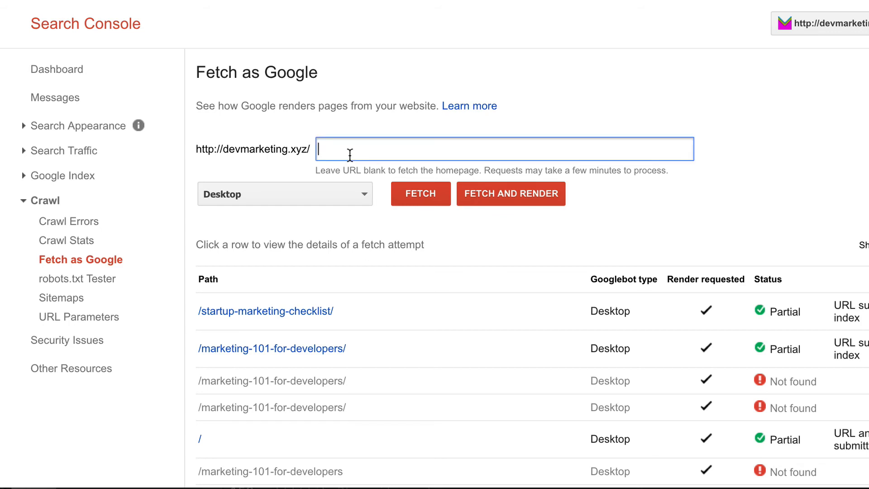
pyautogui.write('marketing-for-programmers/')
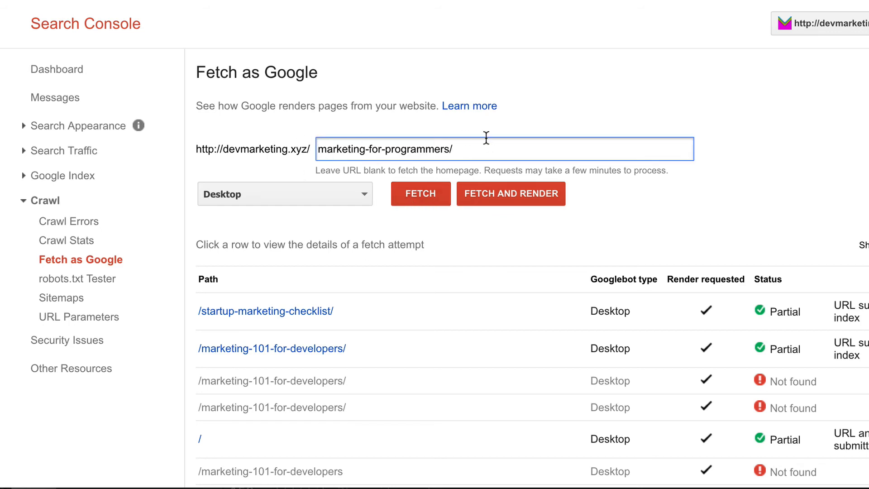
pyautogui.click(511, 194)
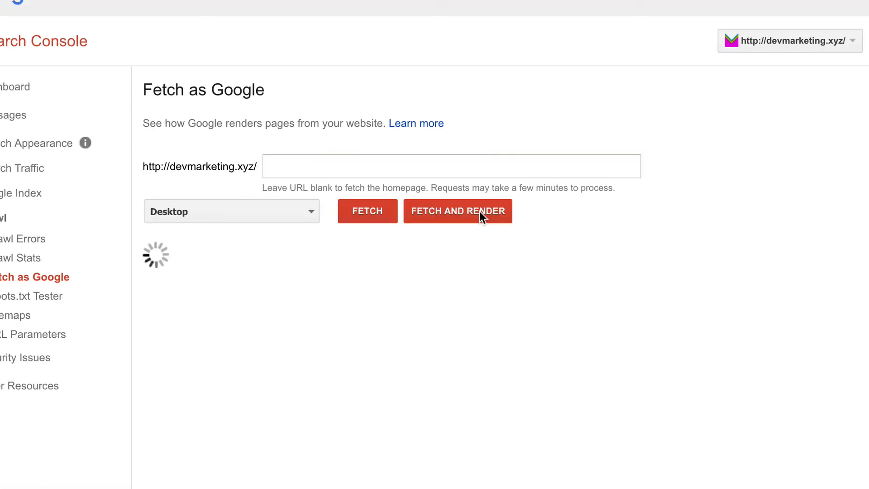
pyautogui.click(458, 210)
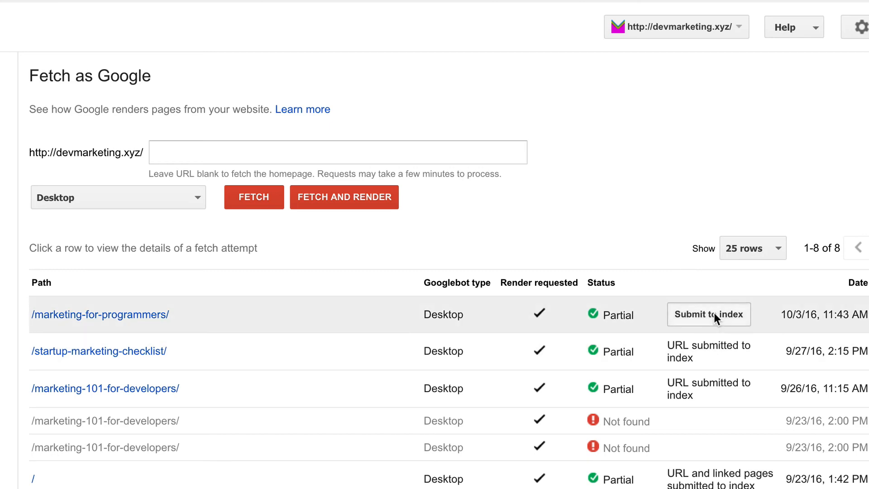
# Step: Submit /marketing-for-programmers/ to Google's index, crawling only this URL
pyautogui.click(709, 314)
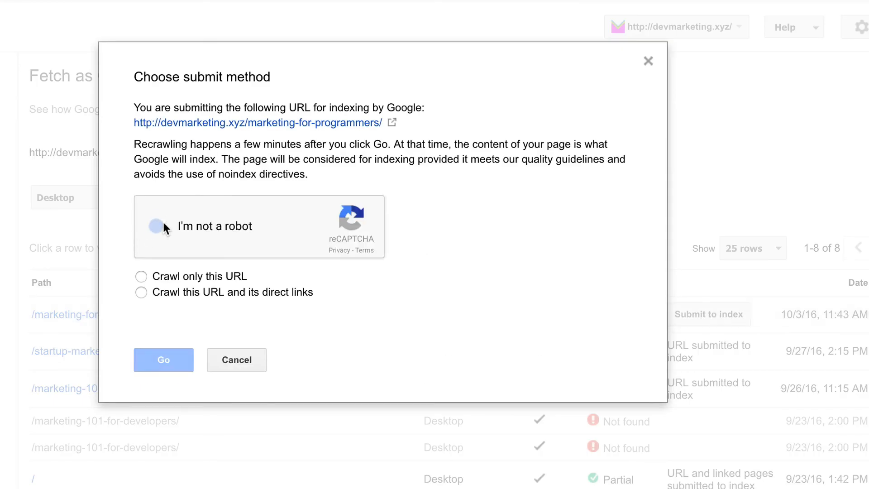
pyautogui.click(141, 226)
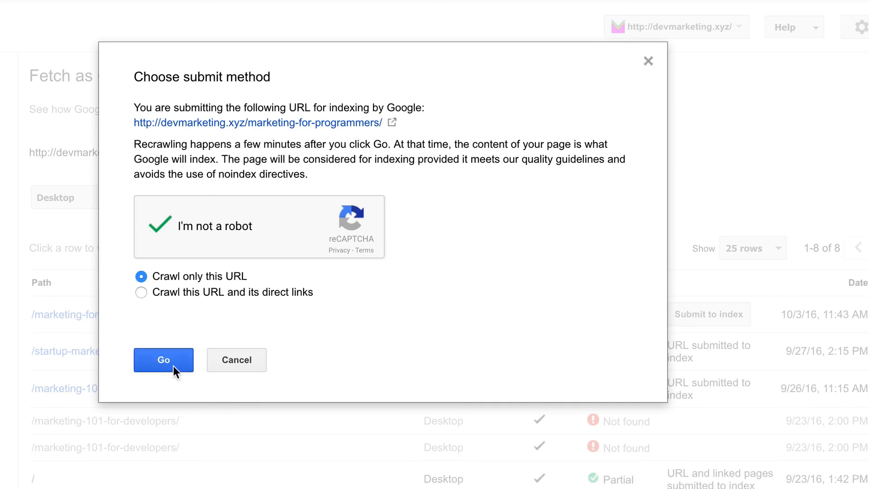
pyautogui.click(162, 360)
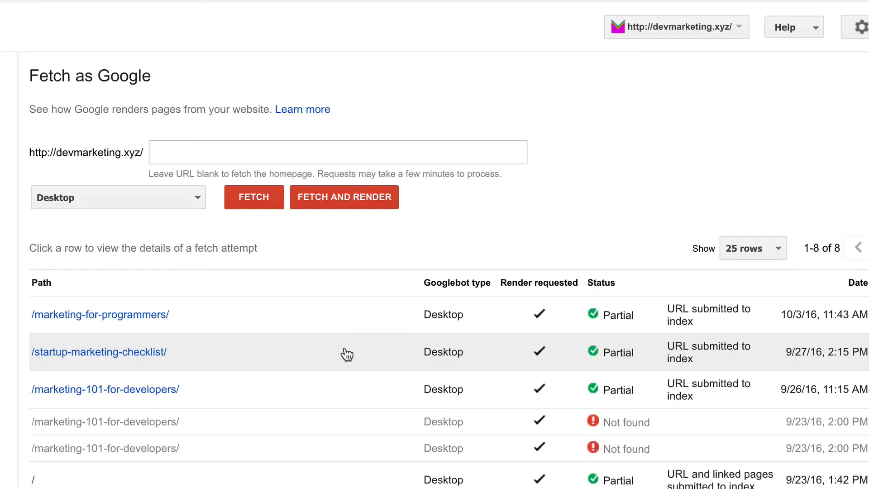
pyautogui.click(100, 314)
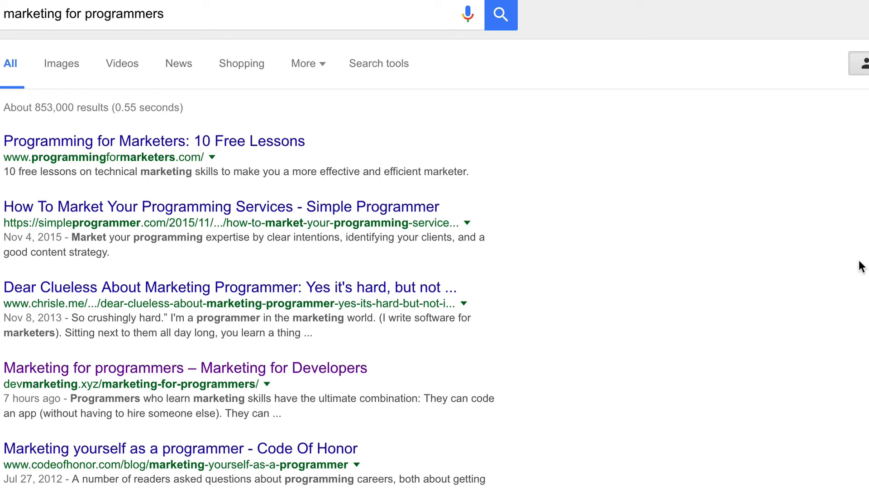
pyautogui.moveTo(571, 427)
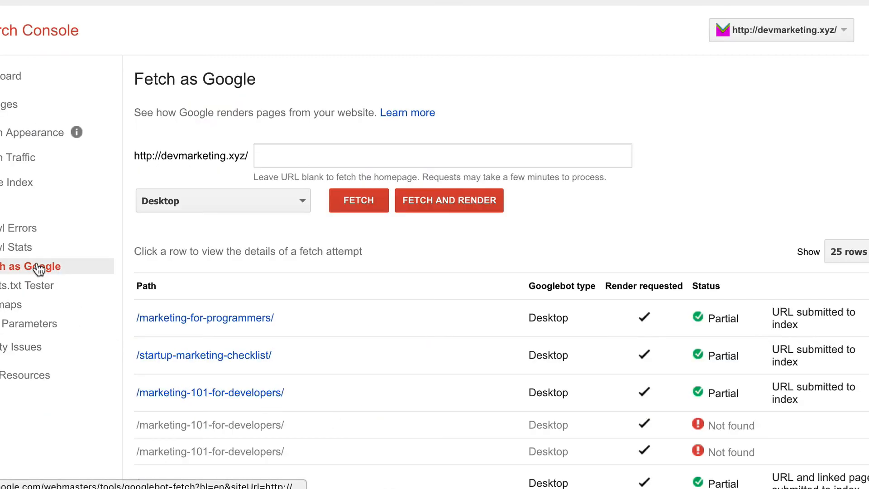
pyautogui.moveTo(248, 341)
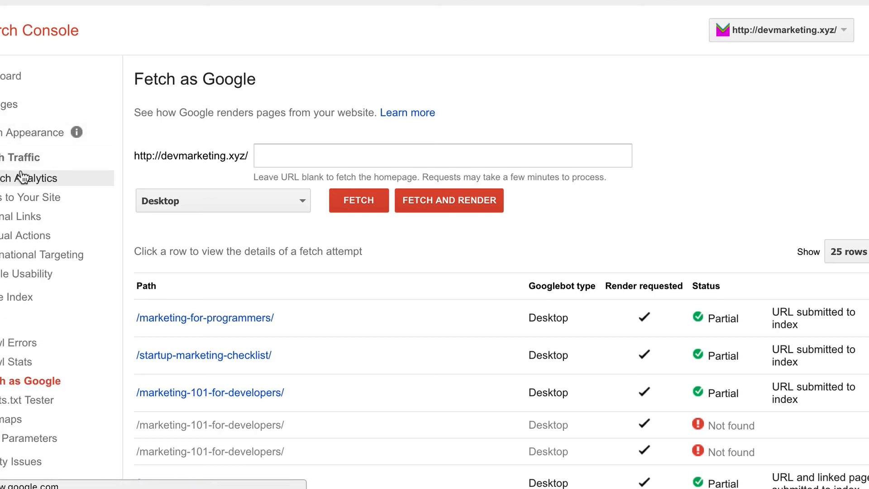
# Step: Open Search Analytics and view the Queries table showing 'marketing for programmers' clicks
pyautogui.click(29, 178)
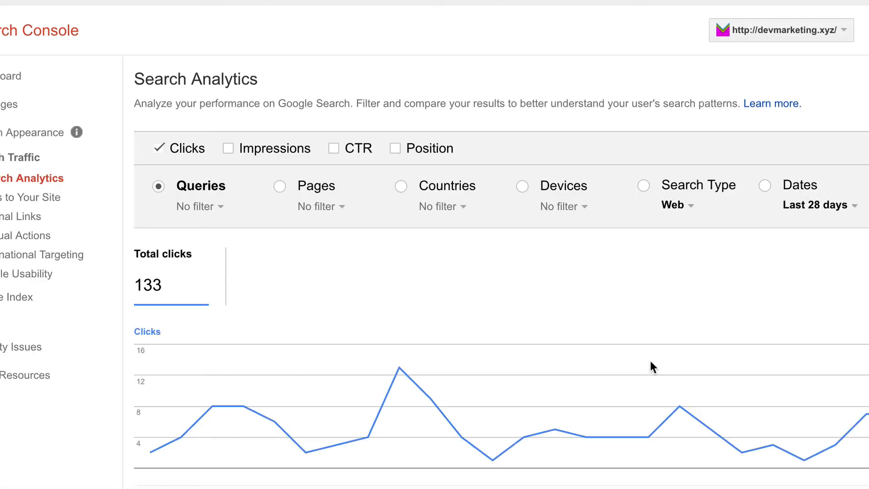
pyautogui.scroll(-3)
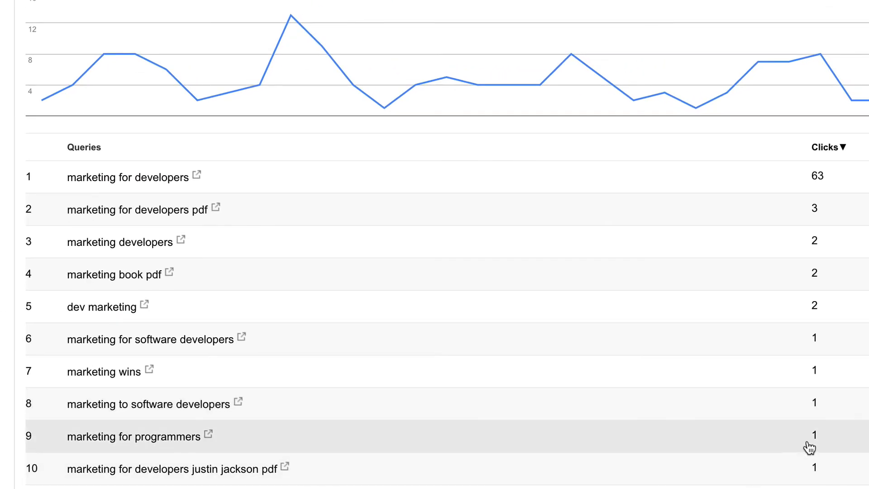
pyautogui.moveTo(363, 468)
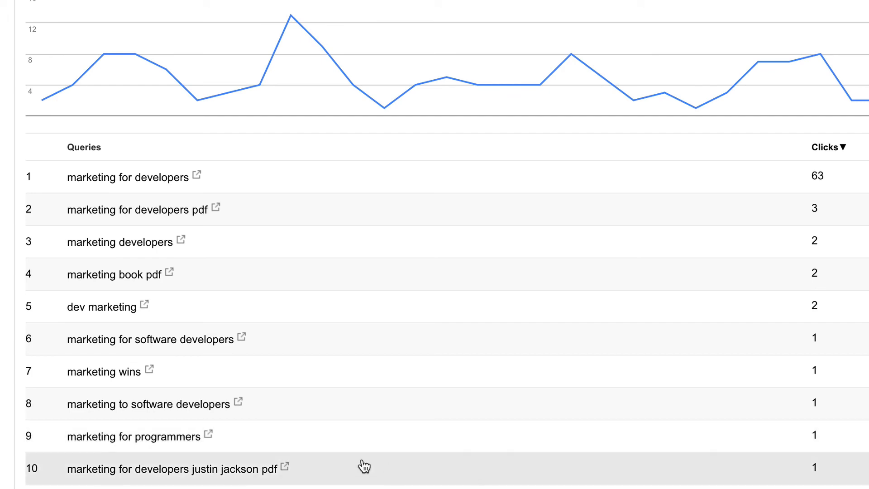